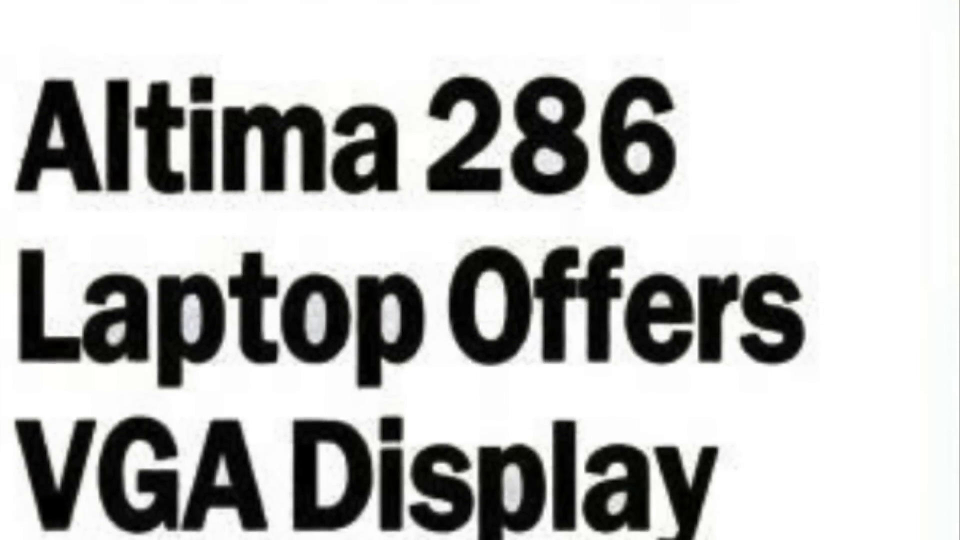
scroll(down, 3)
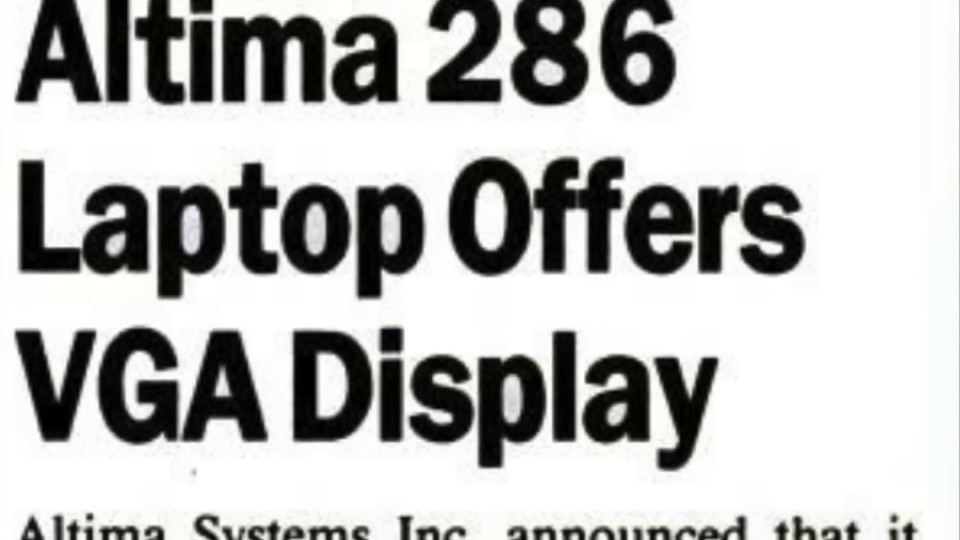
scroll(down, 3)
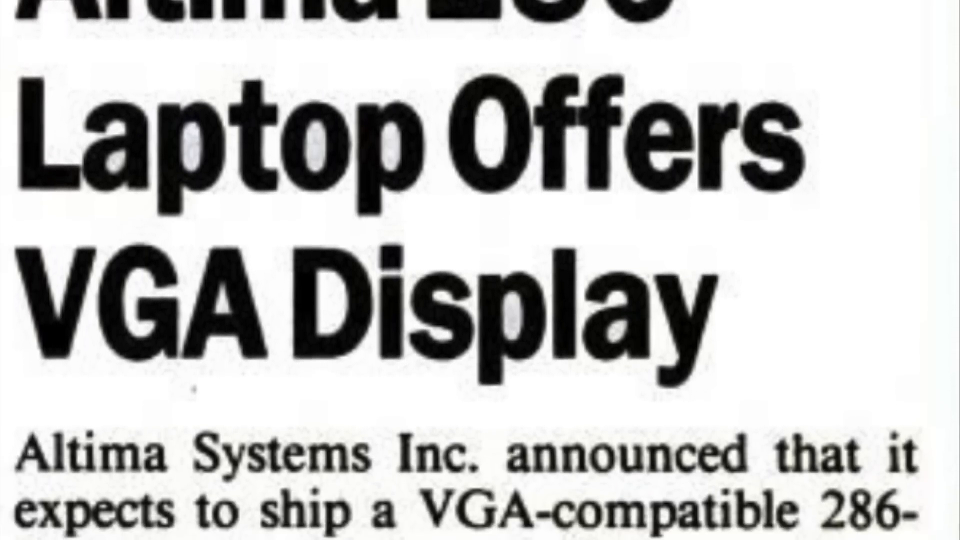
scroll(down, 3)
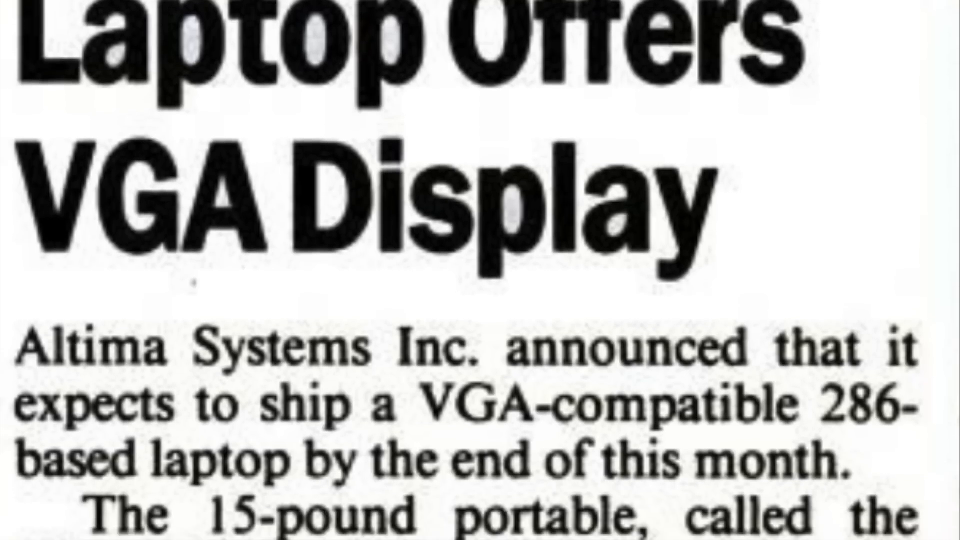
scroll(down, 3)
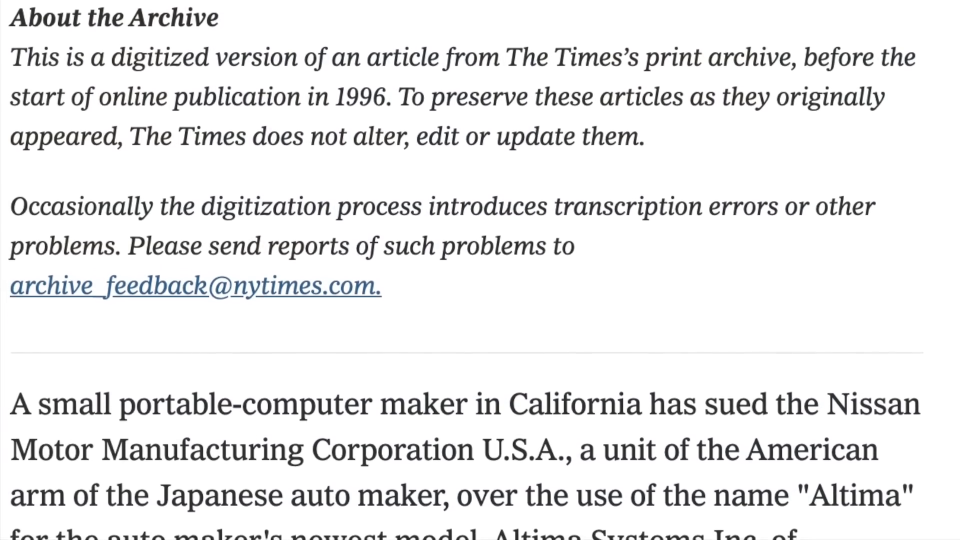
scroll(down, 3)
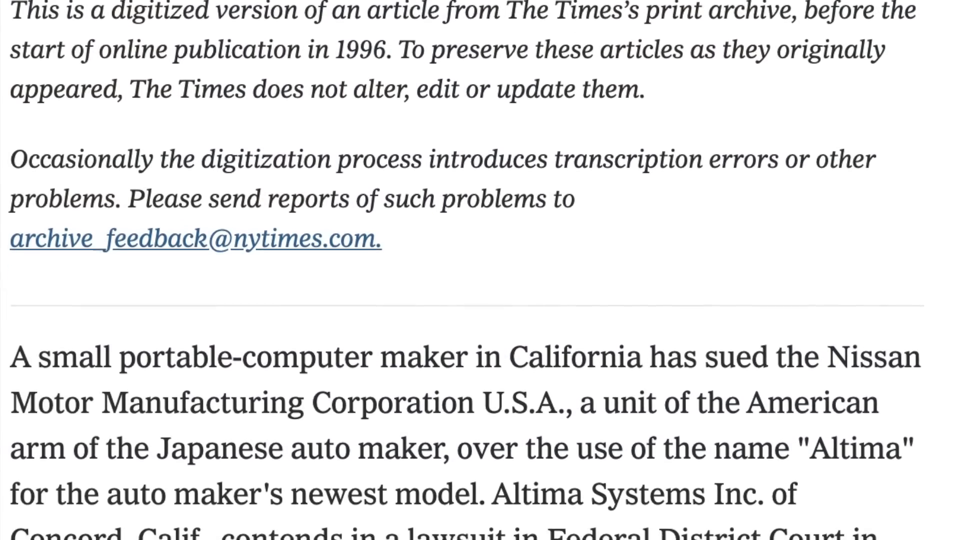
scroll(down, 3)
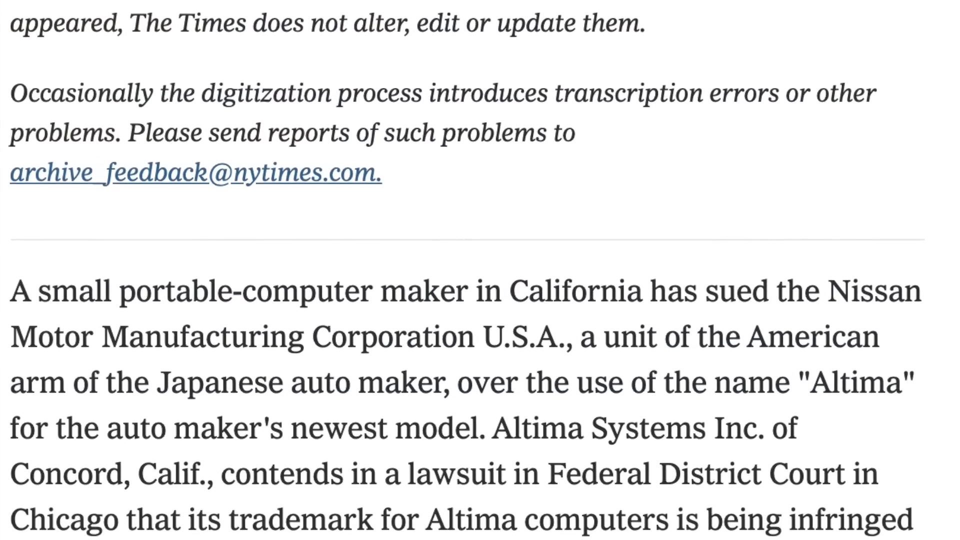
scroll(down, 3)
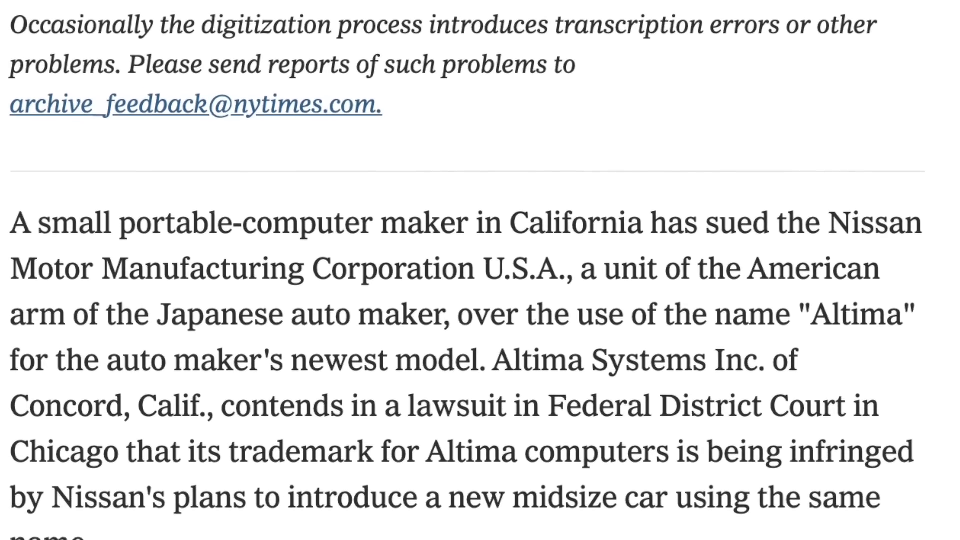
scroll(down, 3)
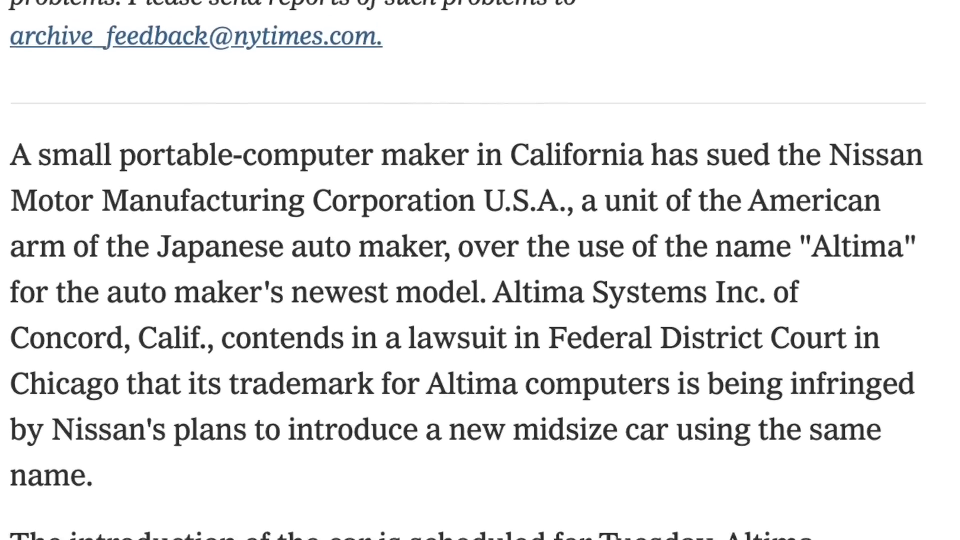
scroll(down, 3)
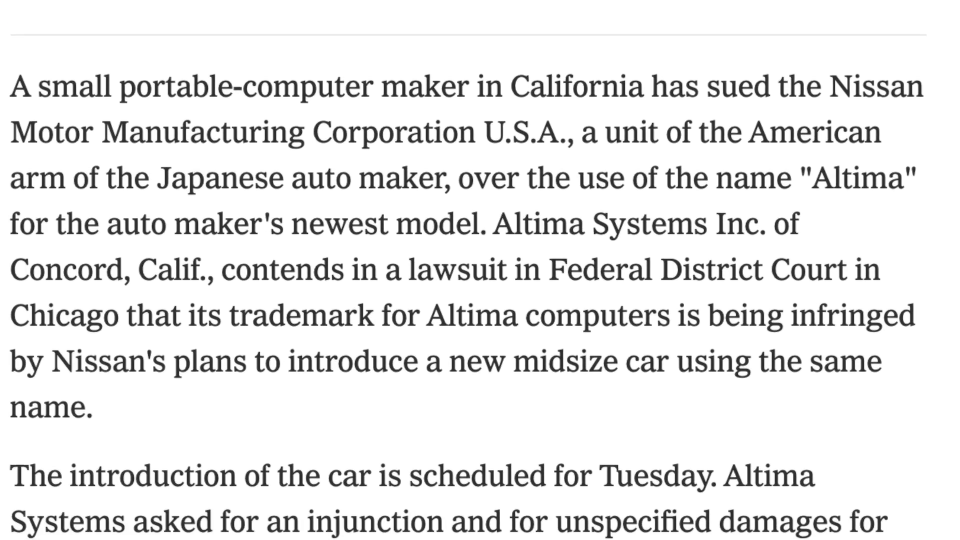
scroll(down, 3)
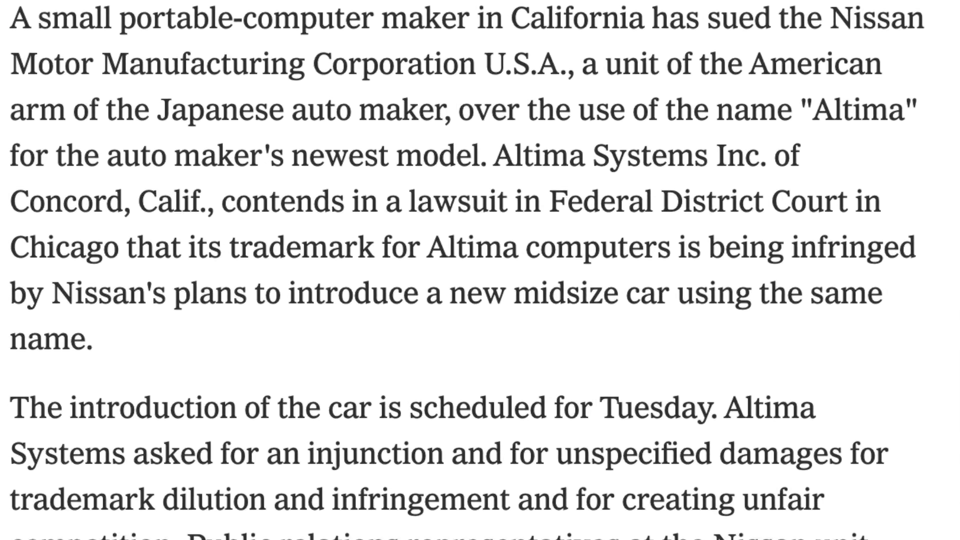
scroll(down, 3)
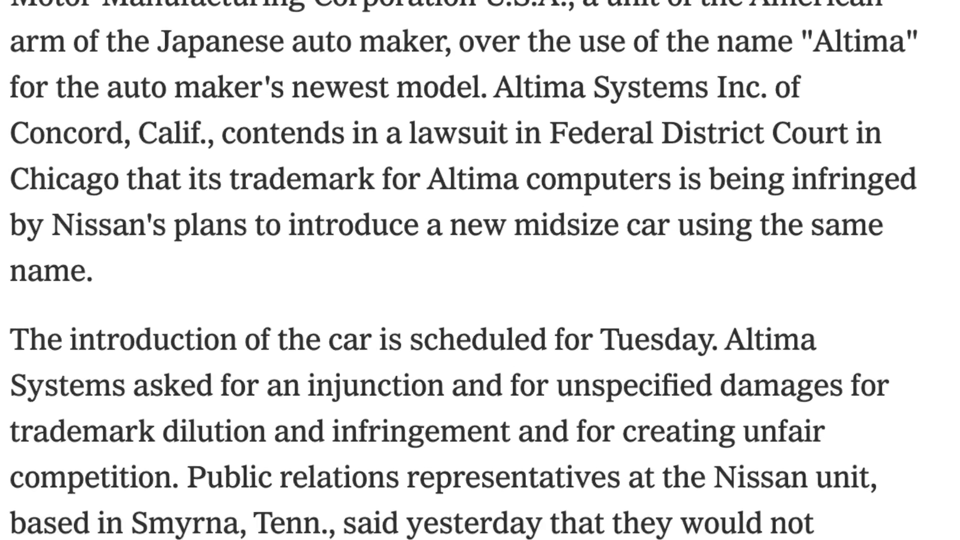
scroll(down, 3)
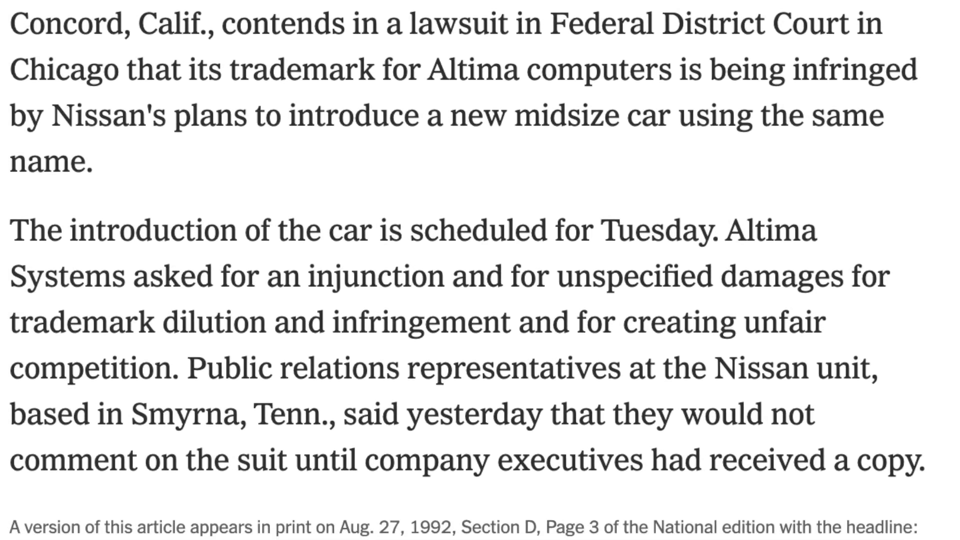
scroll(down, 3)
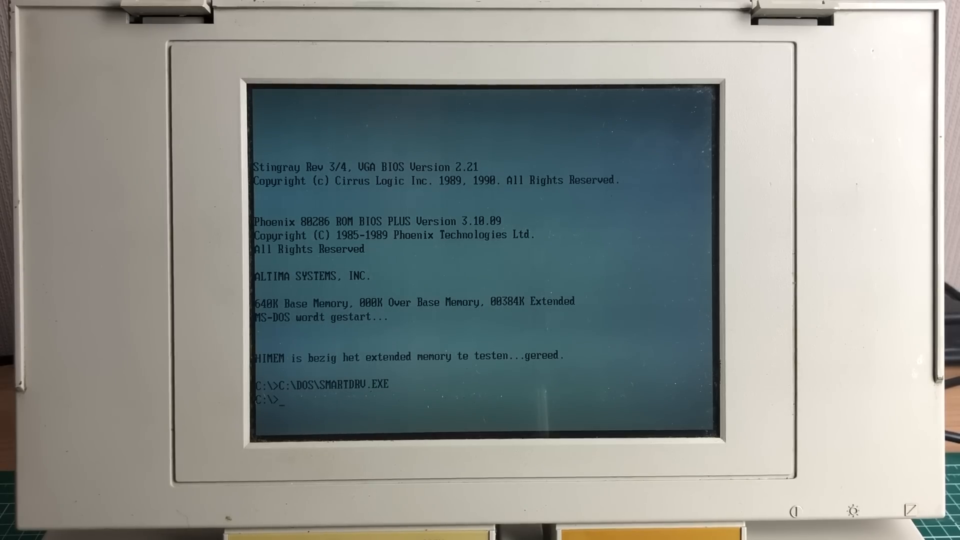
text(ver)
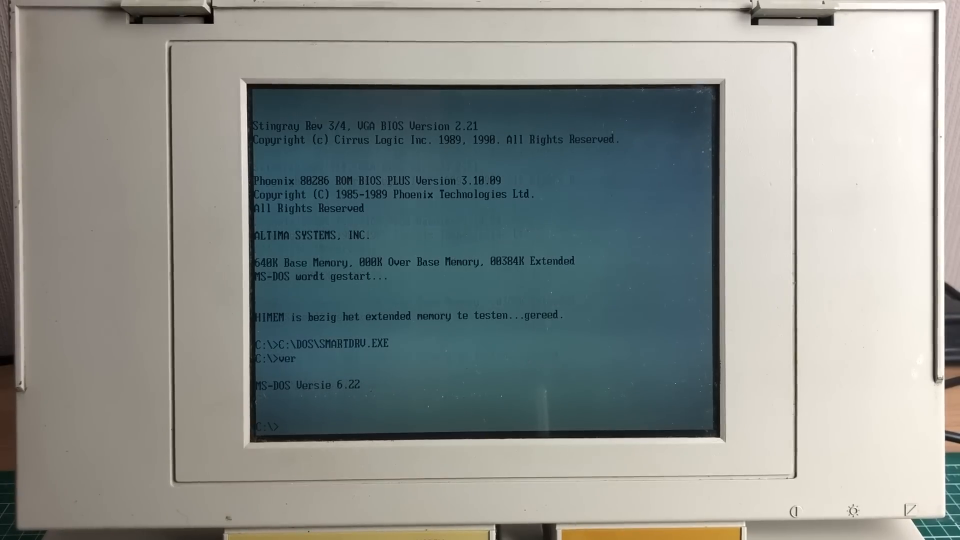